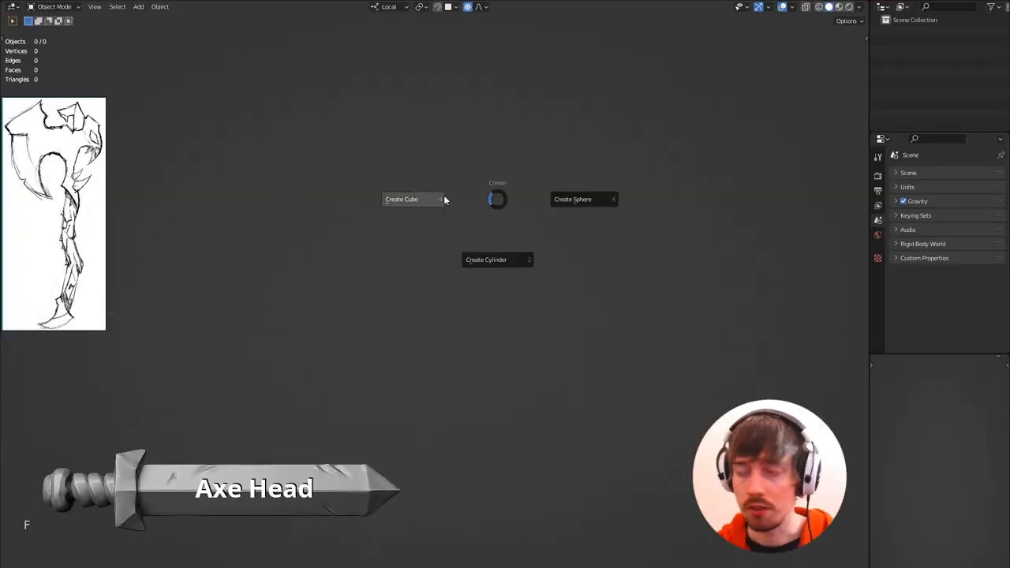
# - Add a small cube, set Lasso Trim to Union, and draw an axe-head outline
pyautogui.click(401, 199)
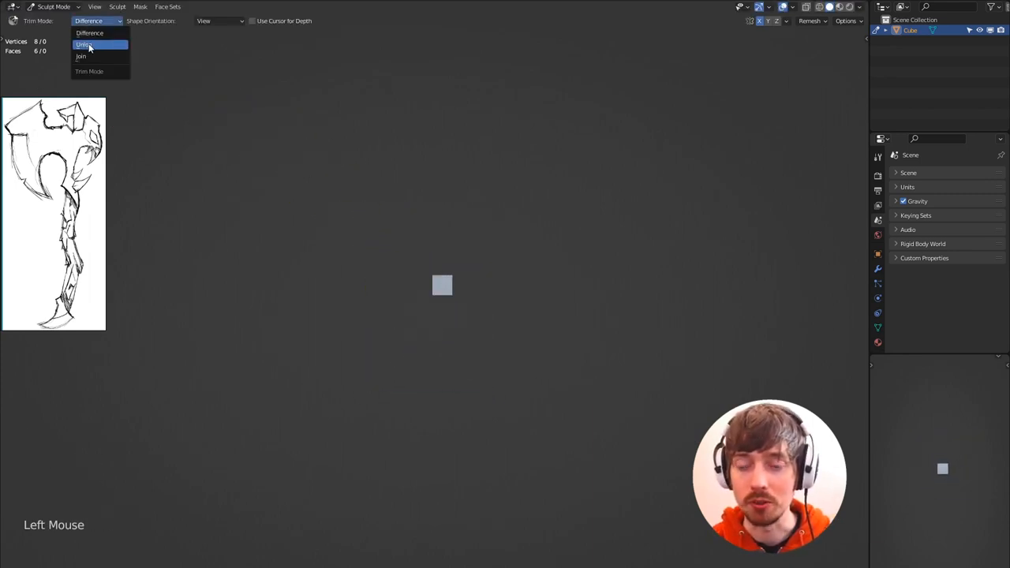
pyautogui.click(83, 44)
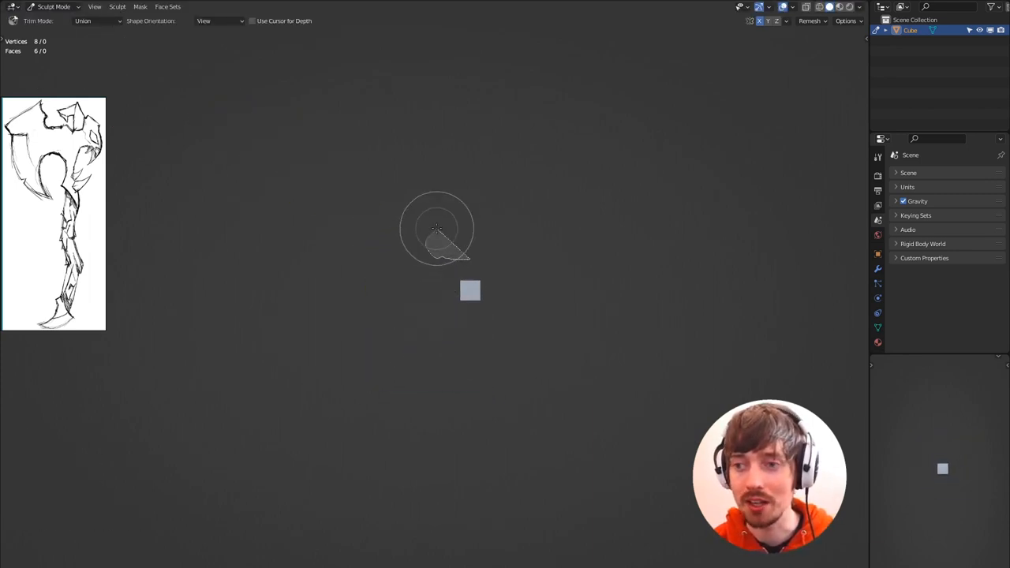
pyautogui.moveTo(436, 229); pyautogui.dragTo(454, 423)
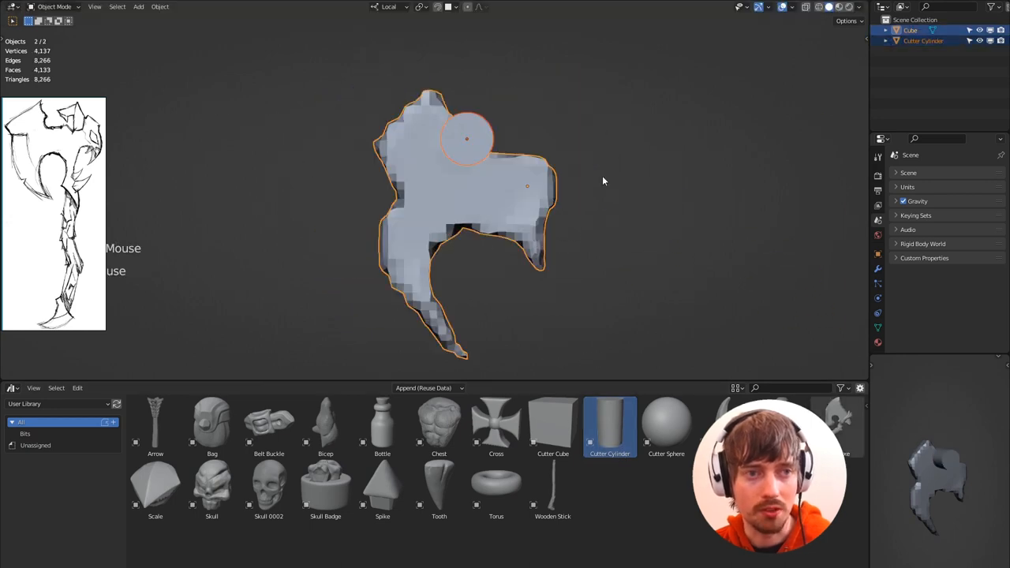
# - Notch the head with two cylinder cutters and a cube cutter, then grab the blade into a curved point
pyautogui.click(465, 140)
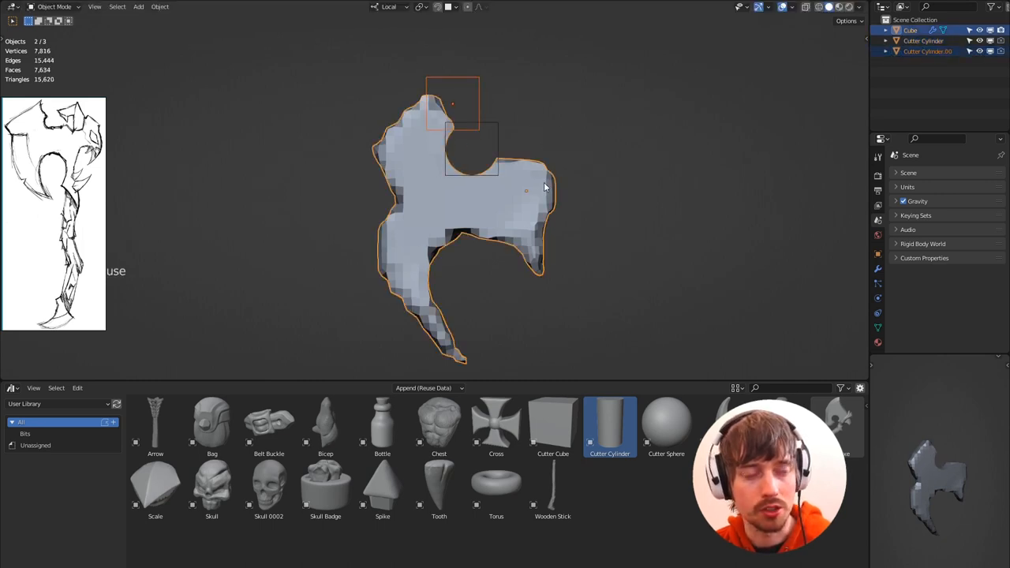
pyautogui.click(552, 424)
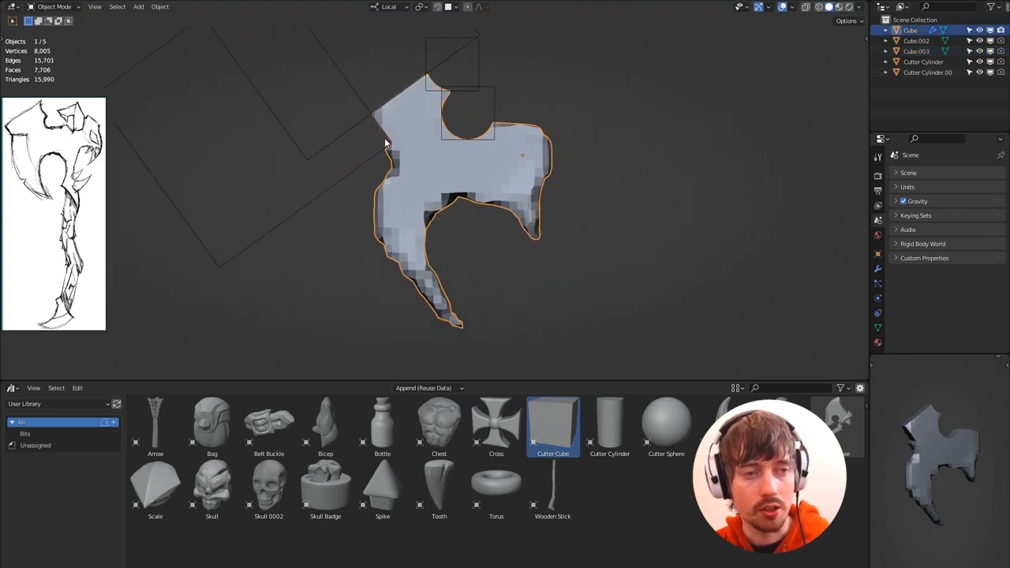
pyautogui.click(51, 6)
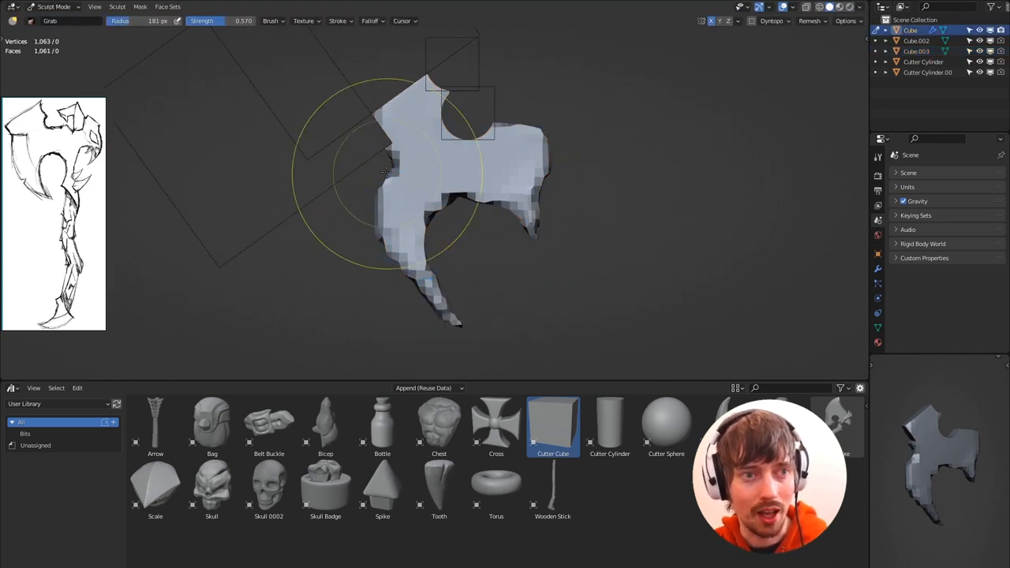
pyautogui.moveTo(387, 172); pyautogui.dragTo(369, 143)
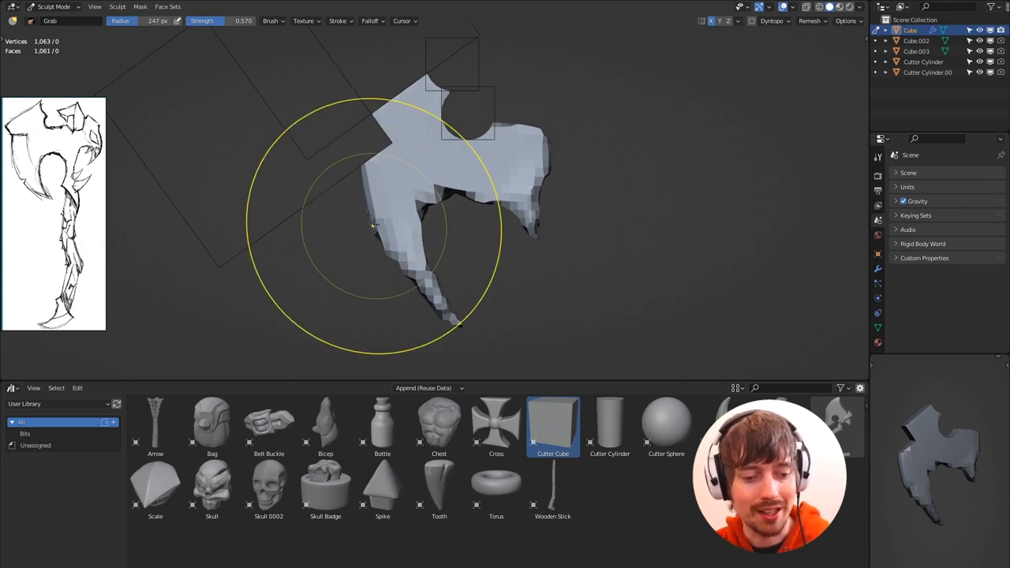
pyautogui.moveTo(375, 225); pyautogui.dragTo(476, 208)
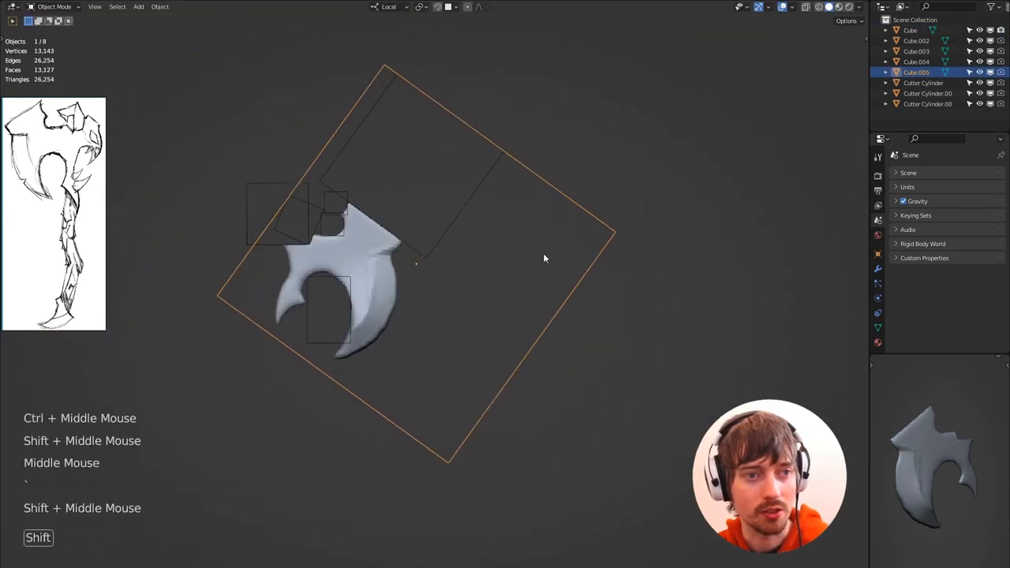
# - Add another cutter cube over the head and smooth the crescent blade with its hooked tip
pyautogui.press('g')
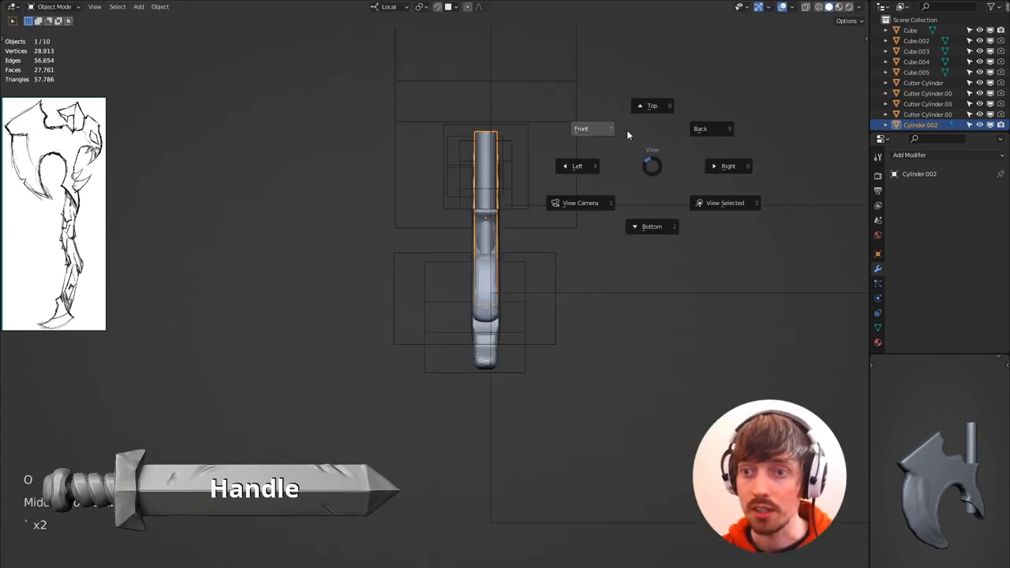
# - Extend a cylinder handle downward below the head and sculpt it into a twisting shaft
pyautogui.moveTo(651, 150); pyautogui.dragTo(655, 272)
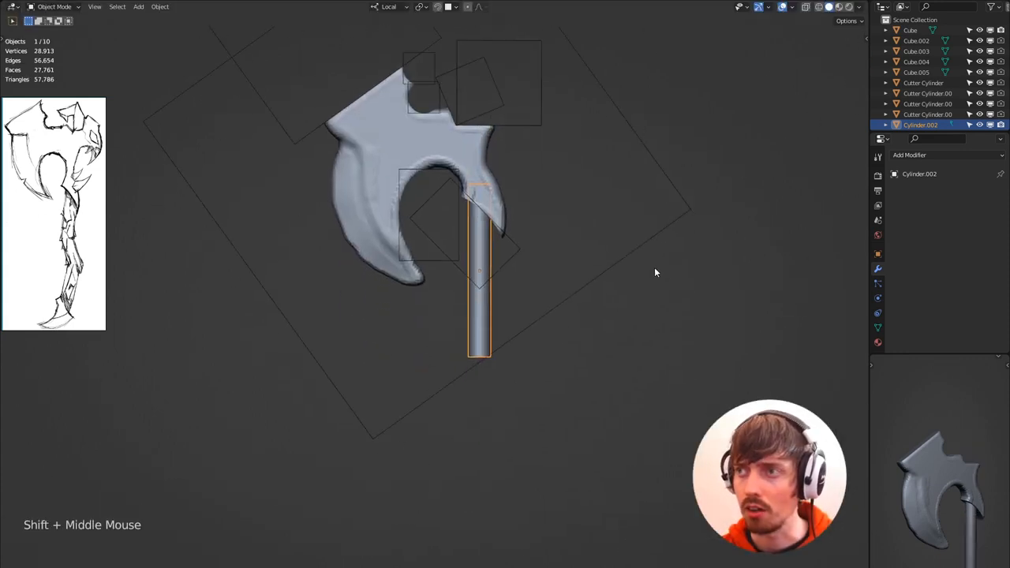
pyautogui.press('g')
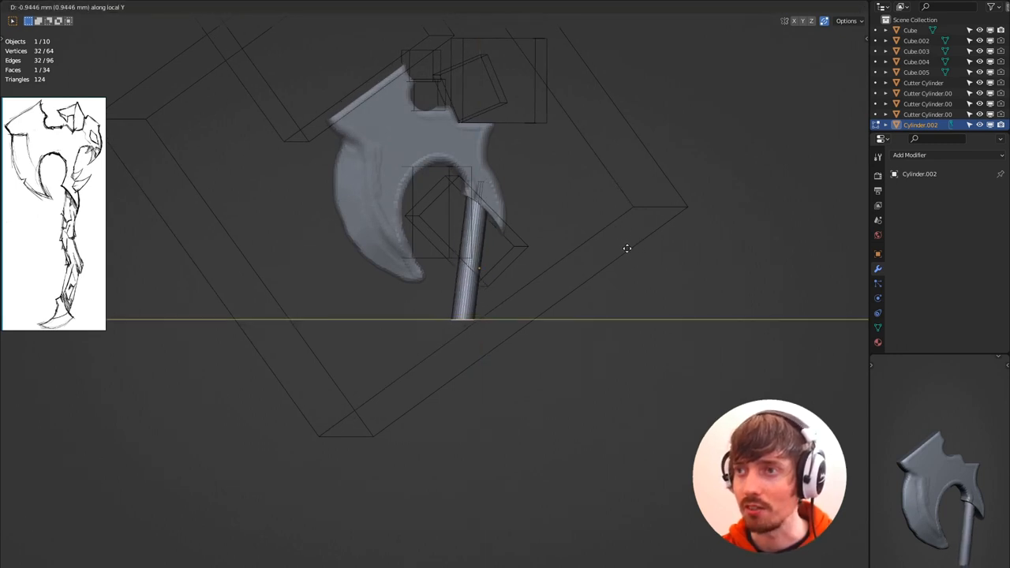
pyautogui.press('e')
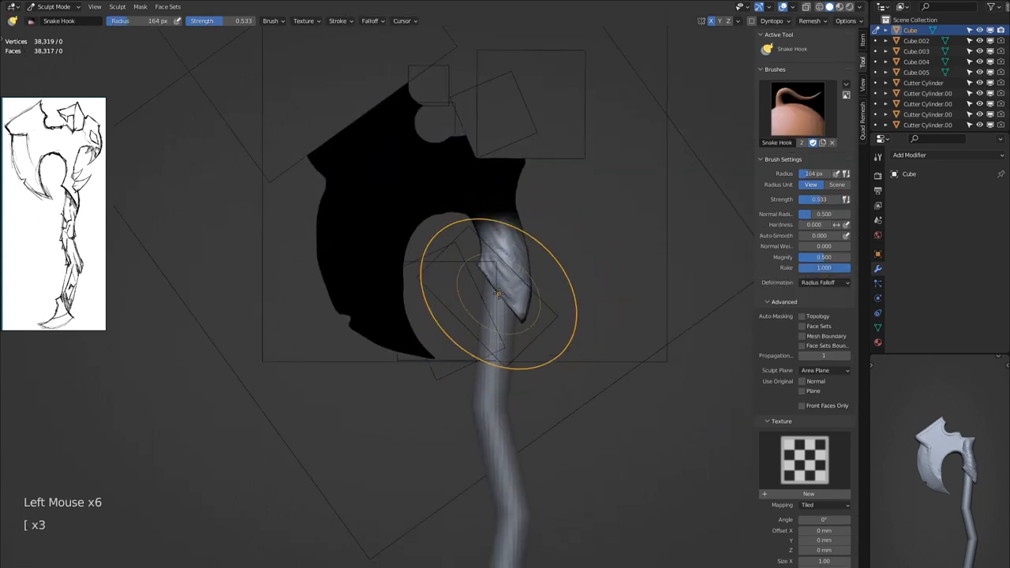
pyautogui.press('shift+m')
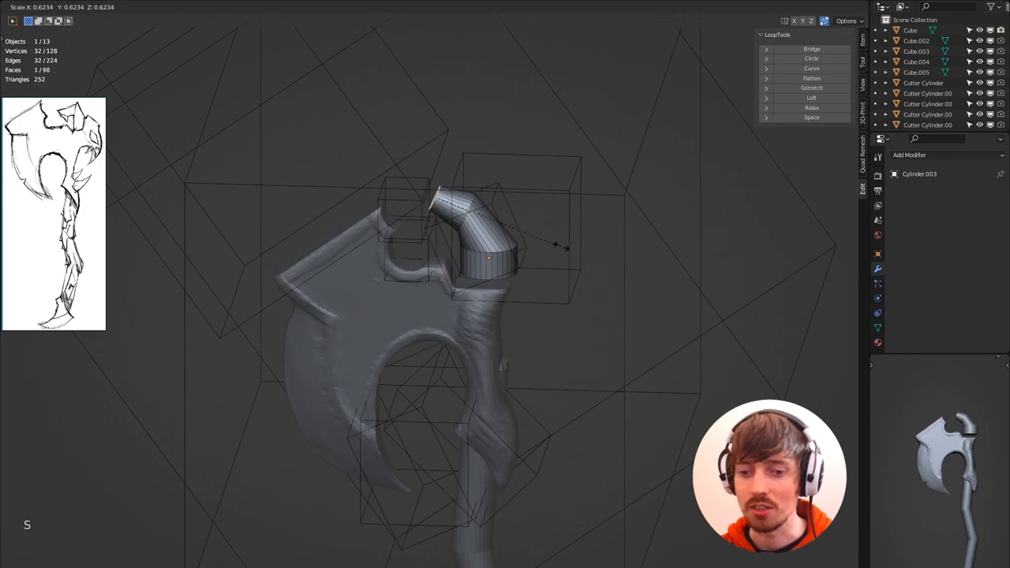
# - Bend the tube's extruded loops and resize its top ring to start the horn
pyautogui.press('r')
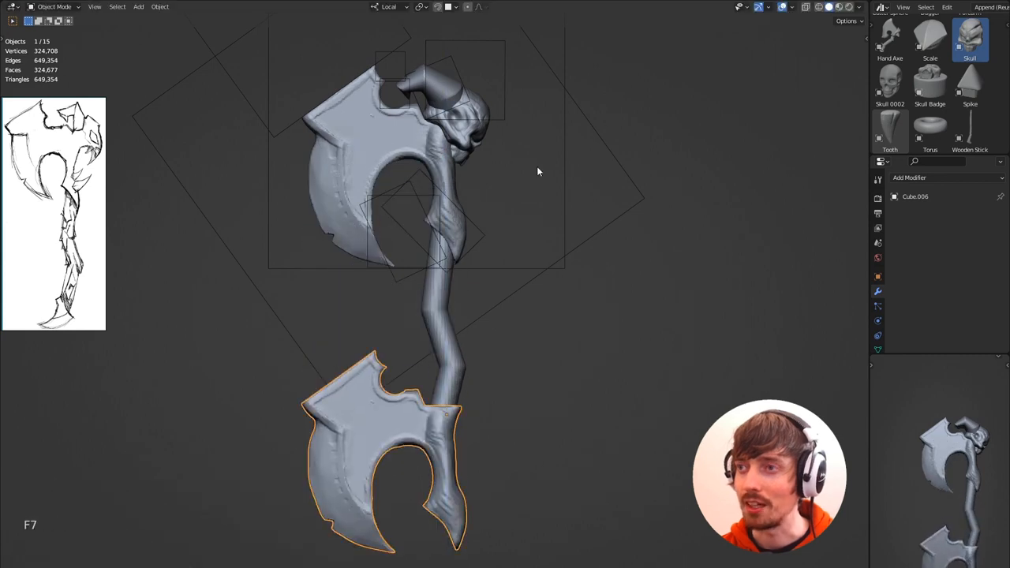
# - Place the Skull asset atop the handle and add Tooth spikes along the shaft
pyautogui.press('r')
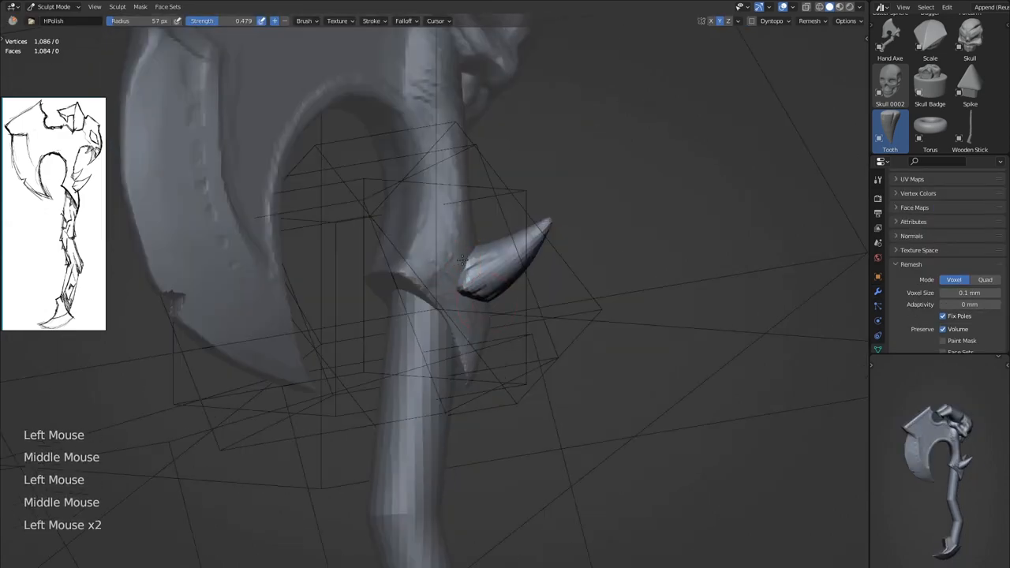
pyautogui.press('alt+d')
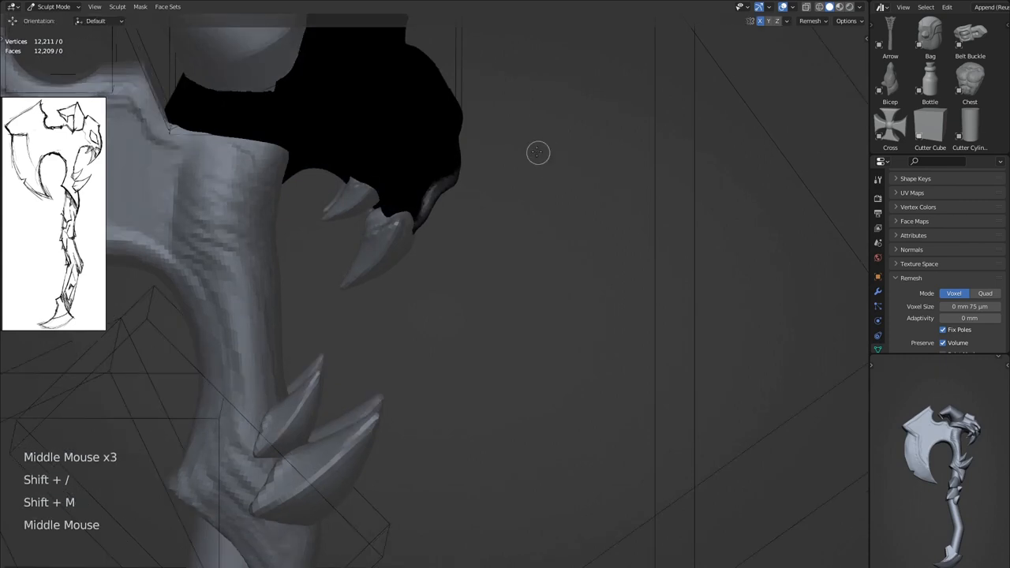
# - Duplicate a piece and grab-sculpt the horn bases curving from the skull
pyautogui.press('shift+d')
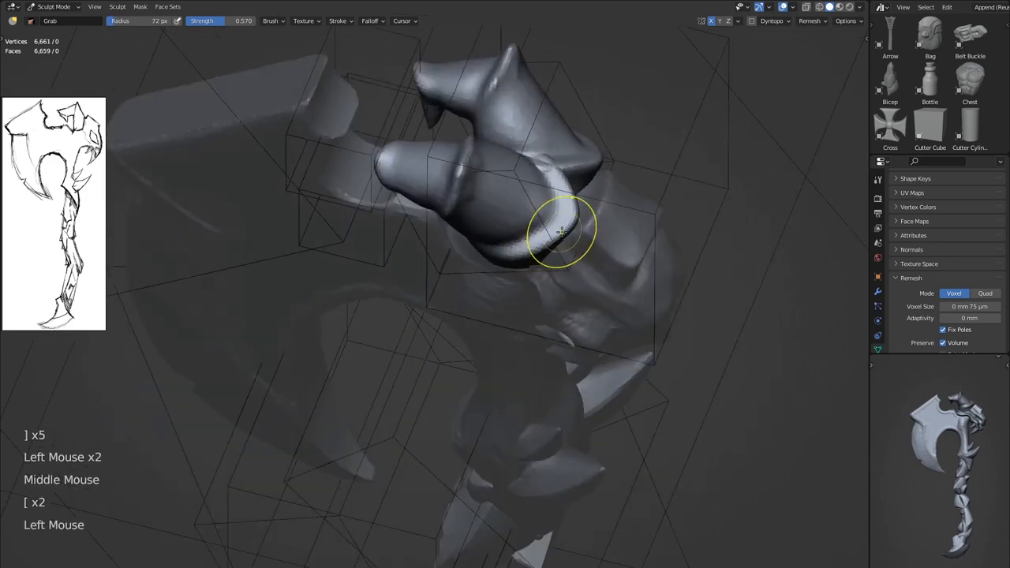
pyautogui.moveTo(560, 233); pyautogui.dragTo(497, 261)
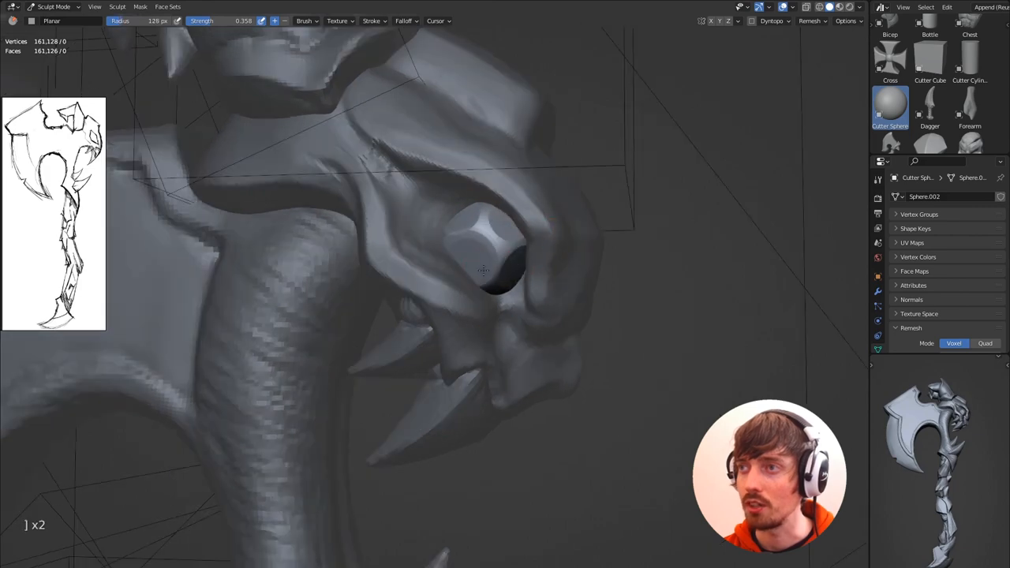
# - Place a faceted Cutter Sphere crystal into each skull eye socket
pyautogui.press('ctrl+z')
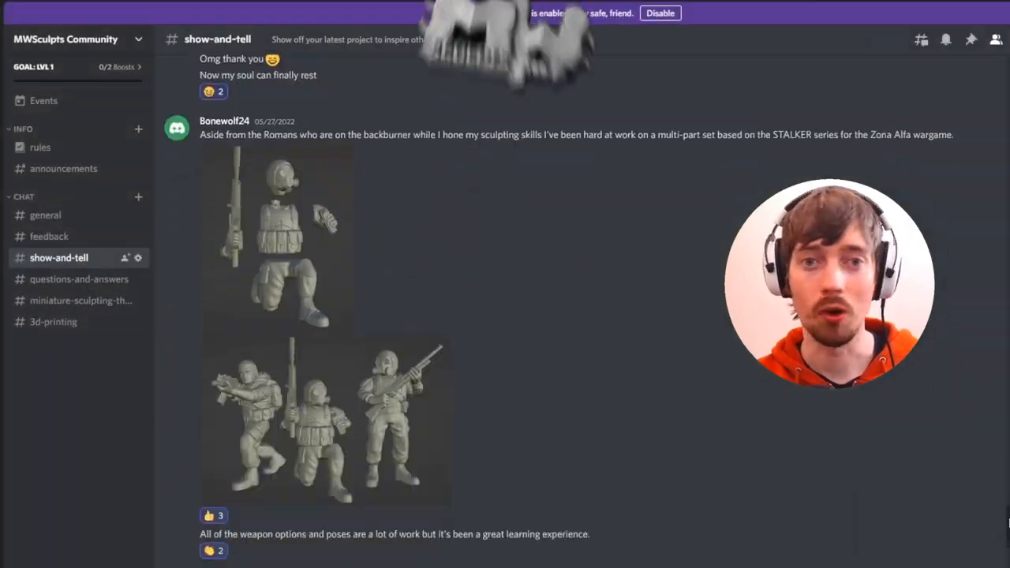
# - Scroll down through the #show-and-tell channel's shared miniature sculpts
pyautogui.scroll(-3)
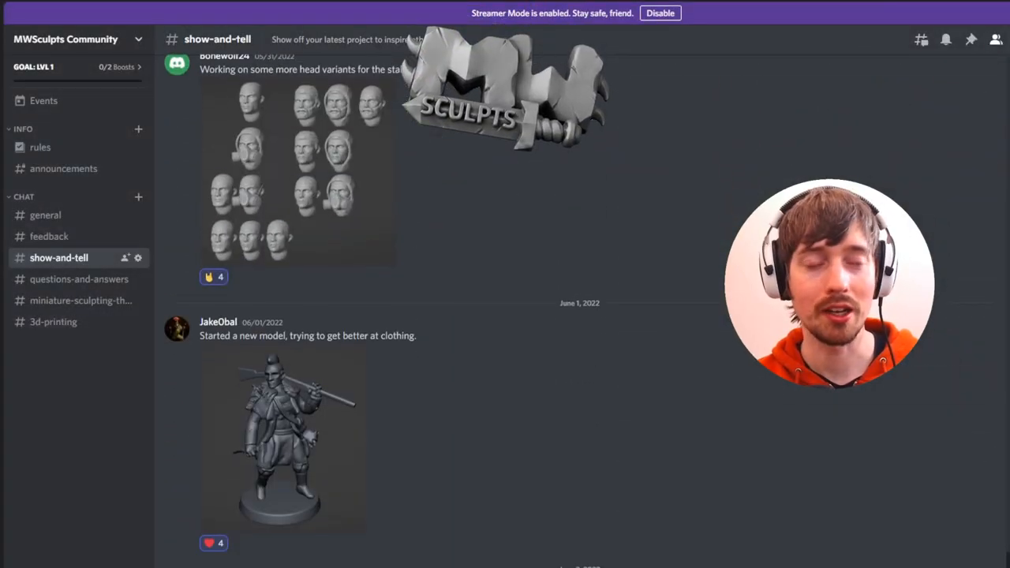
pyautogui.scroll(-3)
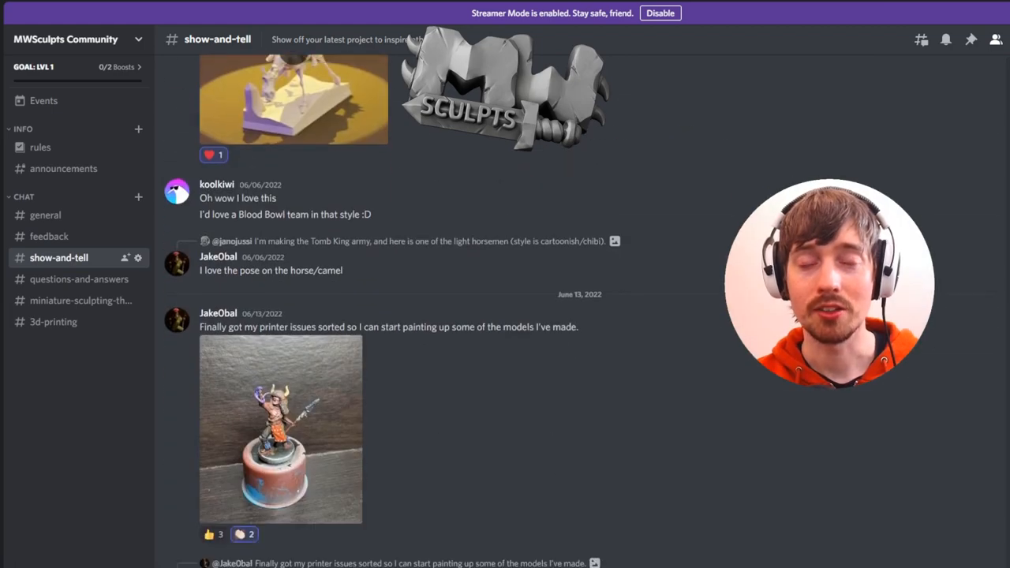
pyautogui.scroll(-3)
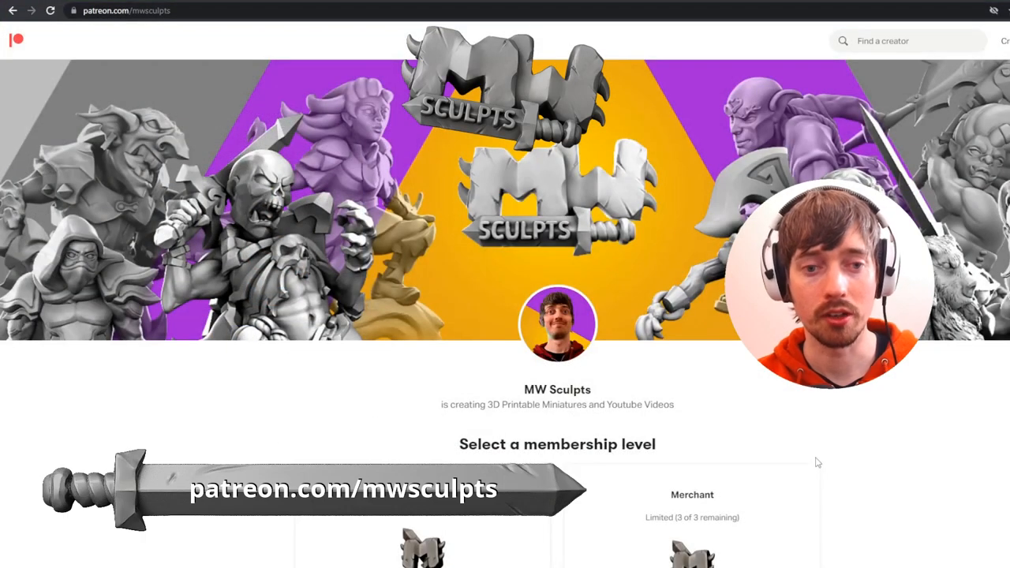
# - Scroll the MW Sculpts Patreon page down to its membership tiers and patron count
pyautogui.scroll(-3)
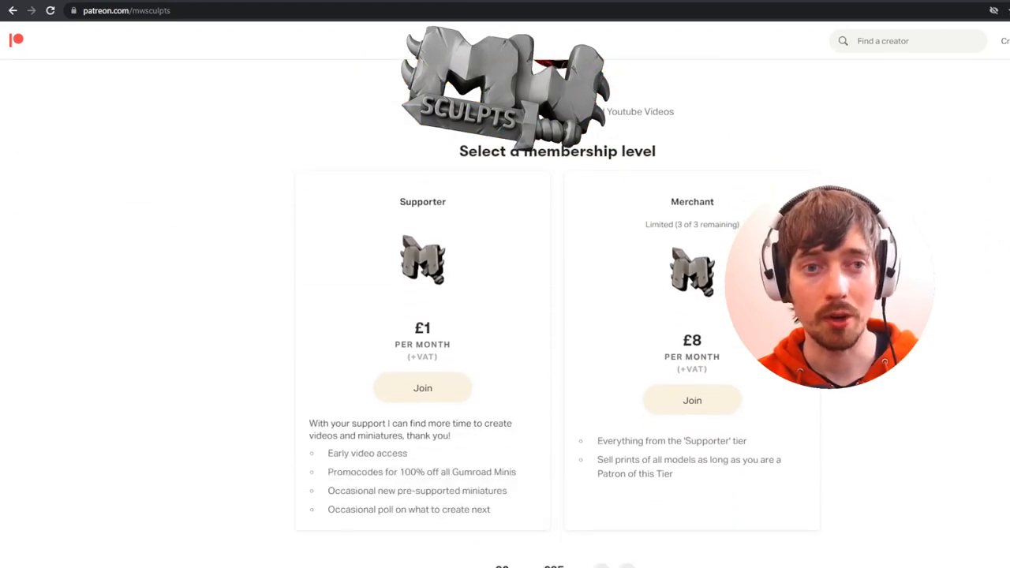
pyautogui.scroll(-3)
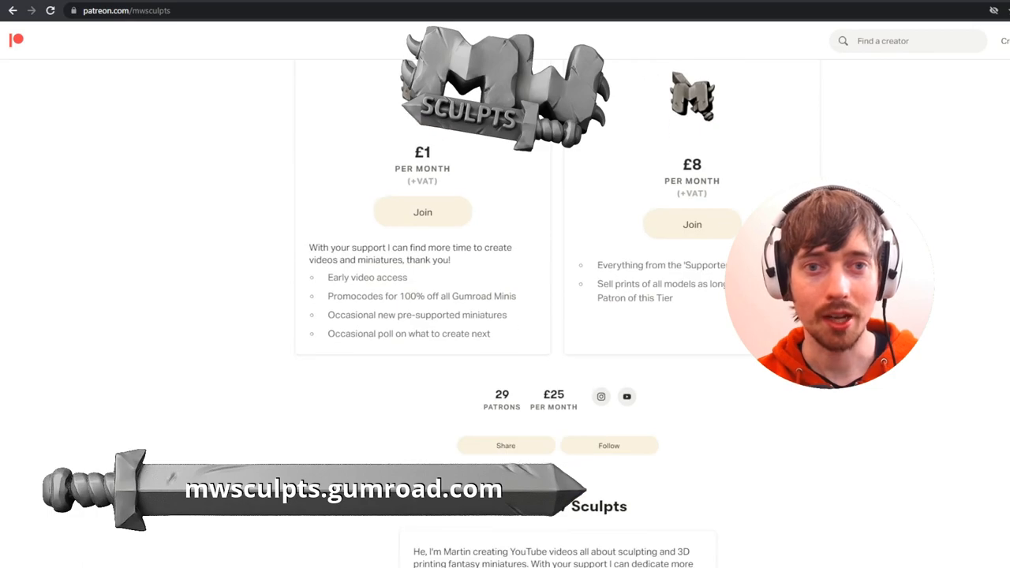